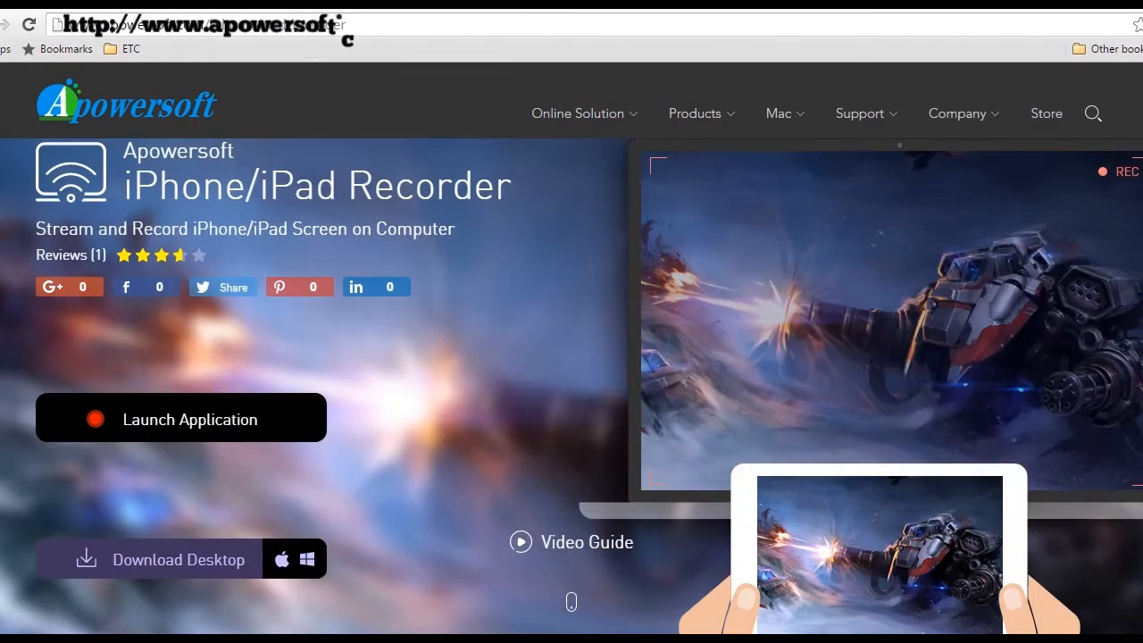
{"action": "mouse_move", "coordinate": [169, 559]}
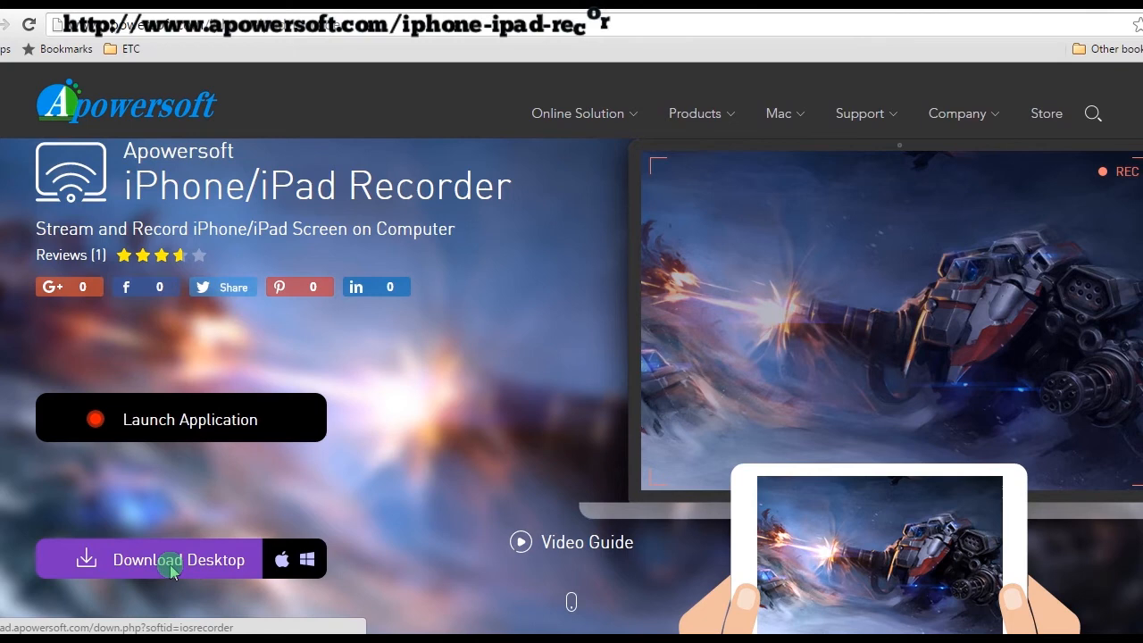
- Download the desktop Apowersoft iPhone/iPad Recorder from its Chrome page and run the installer file
{"action": "left_click", "coordinate": [178, 559]}
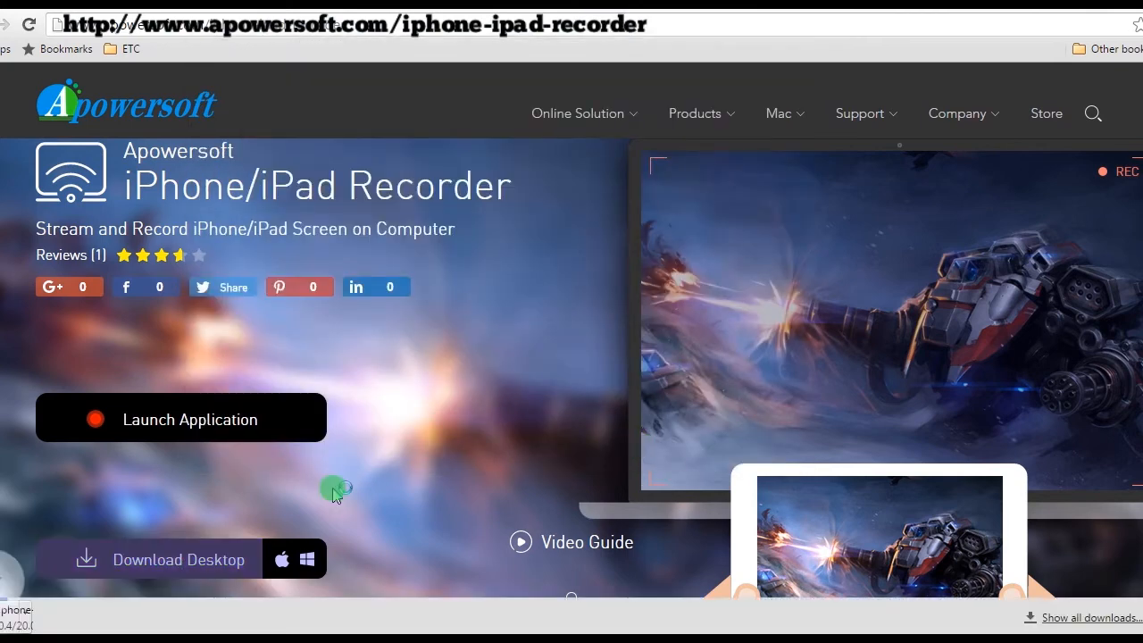
{"action": "left_click", "coordinate": [180, 420]}
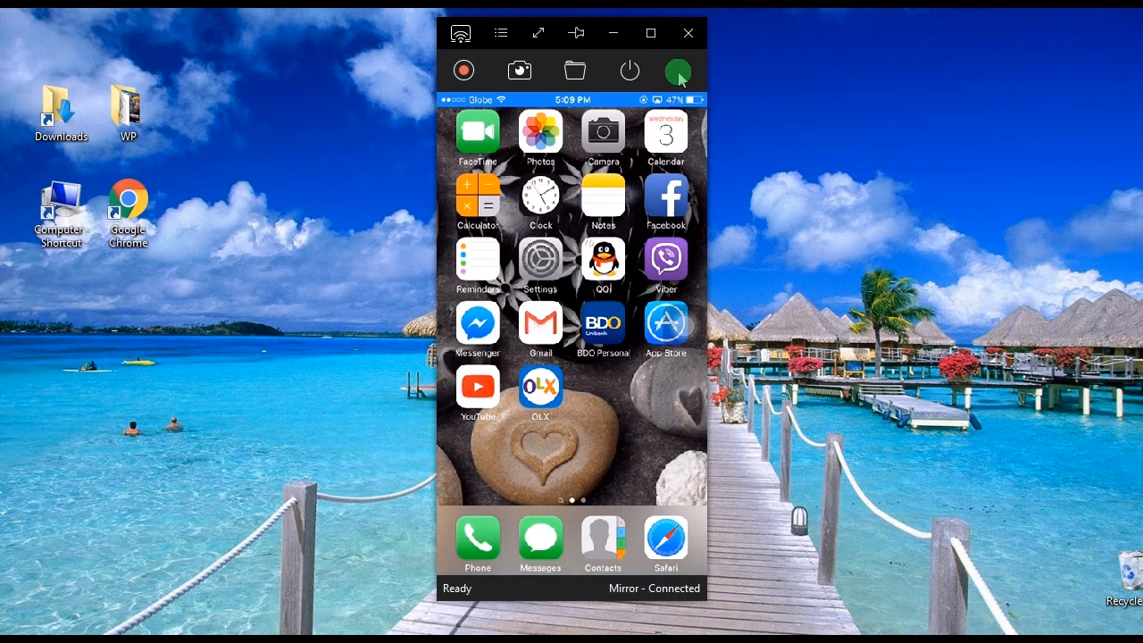
{"action": "left_click", "coordinate": [677, 71]}
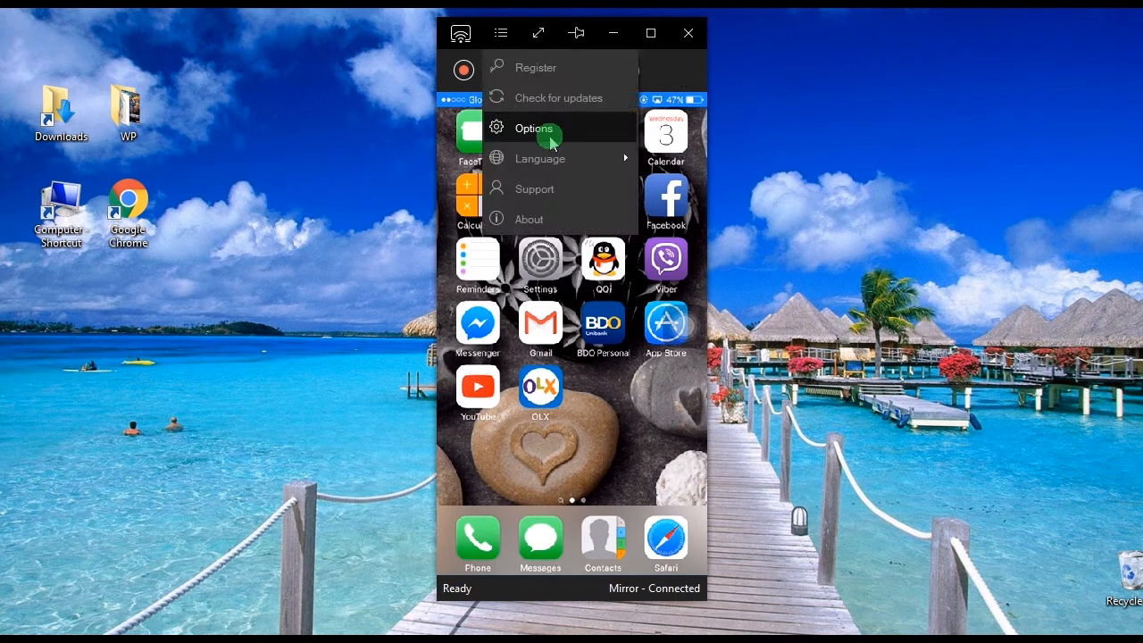
{"action": "left_click", "coordinate": [533, 127]}
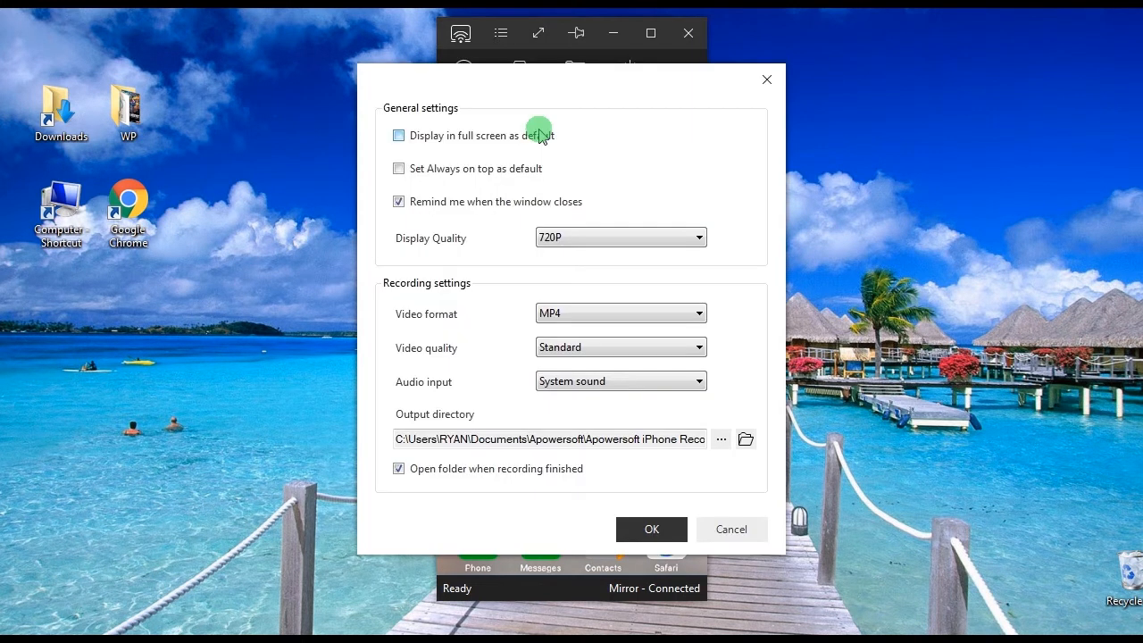
{"action": "mouse_move", "coordinate": [415, 313]}
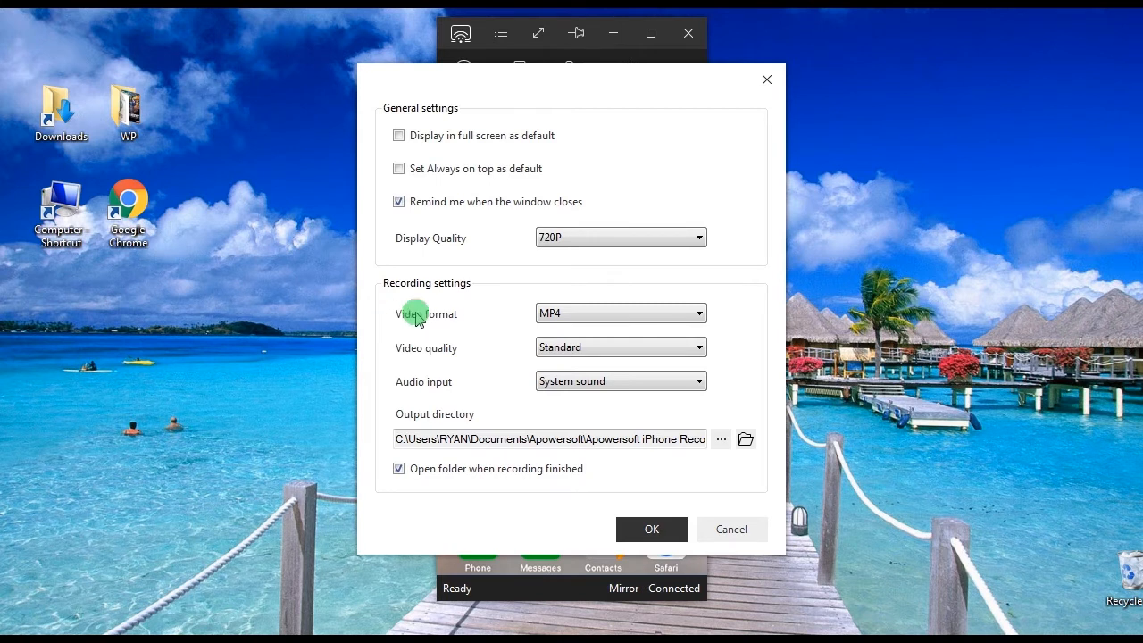
{"action": "mouse_move", "coordinate": [408, 389]}
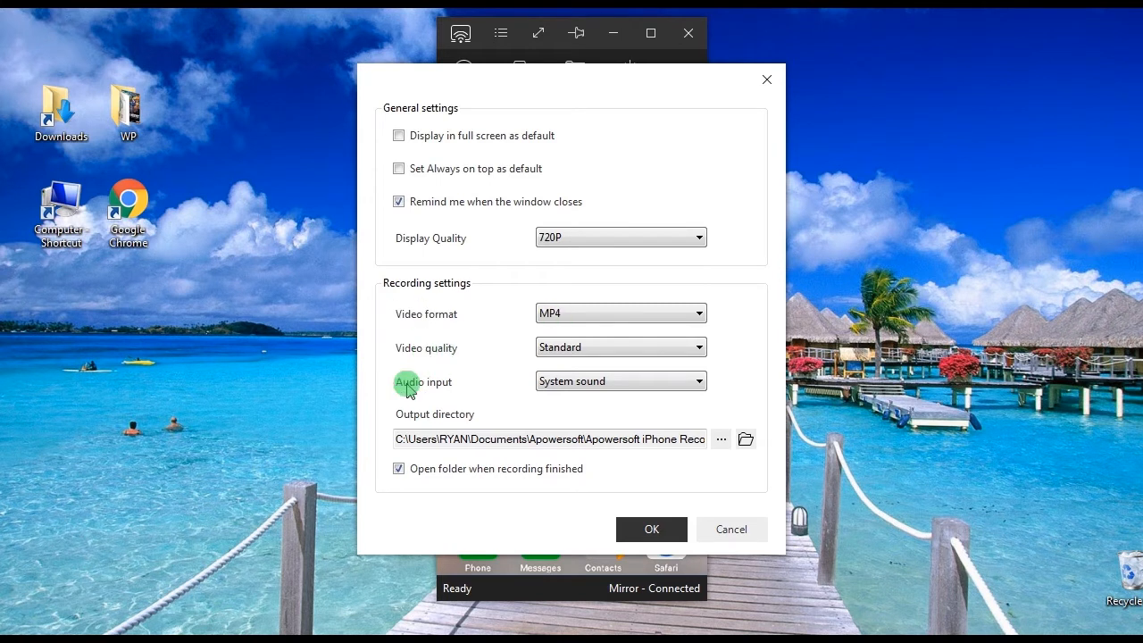
{"action": "mouse_move", "coordinate": [440, 419]}
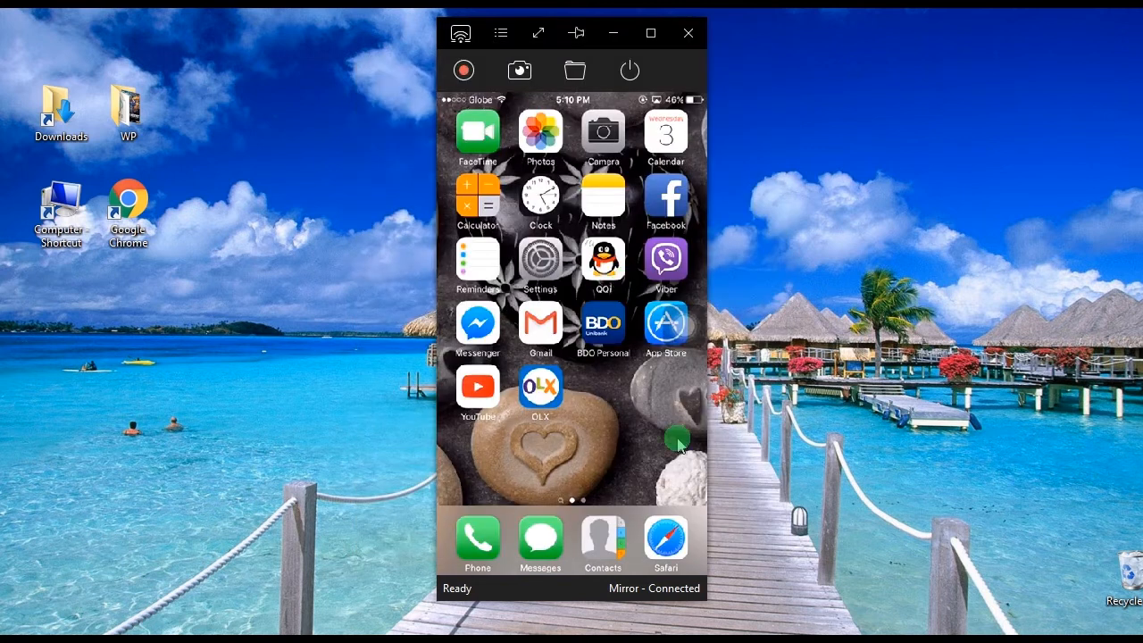
- Move the recorder window aside and start recording the mirrored iPhone screen
{"action": "left_click_drag", "start_coordinate": [625, 357], "coordinate": [491, 357]}
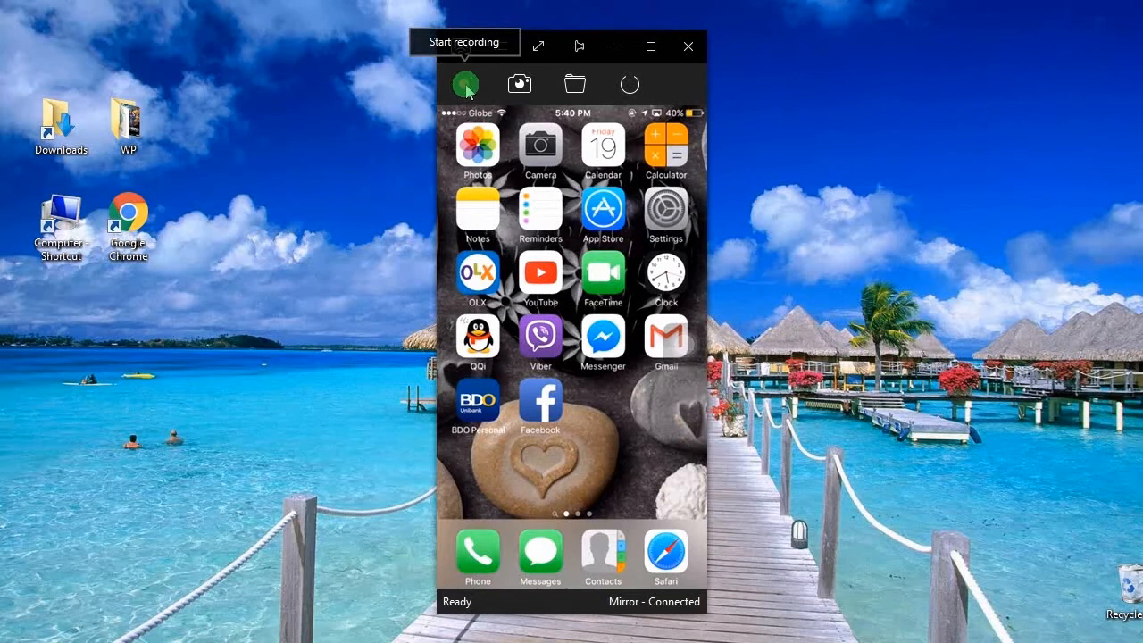
{"action": "left_click", "coordinate": [463, 83]}
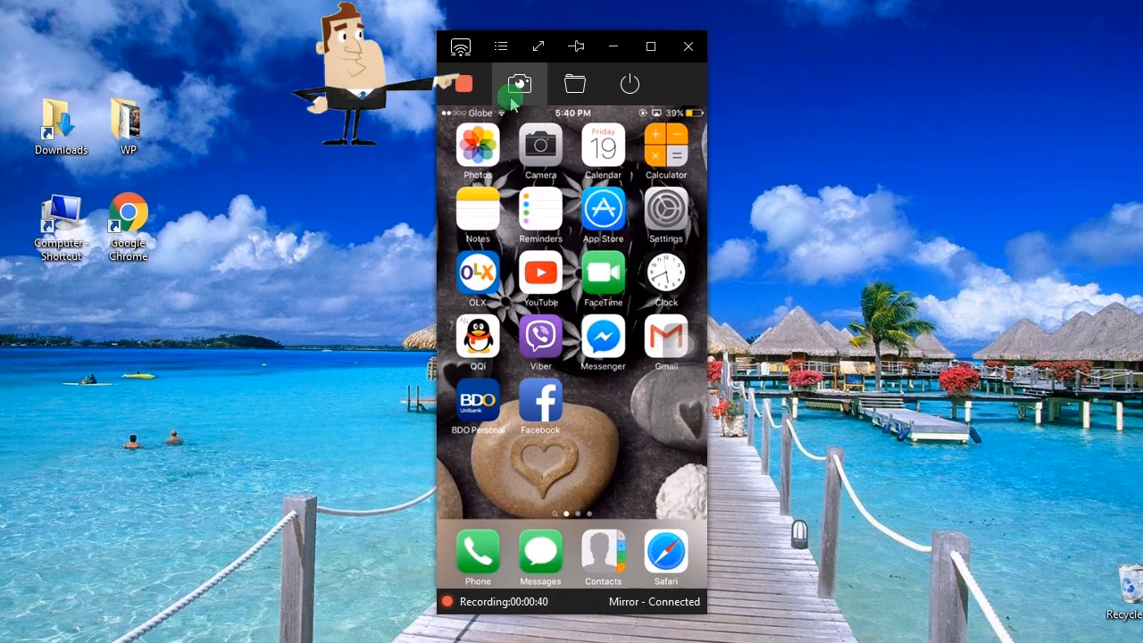
{"action": "mouse_move", "coordinate": [464, 85]}
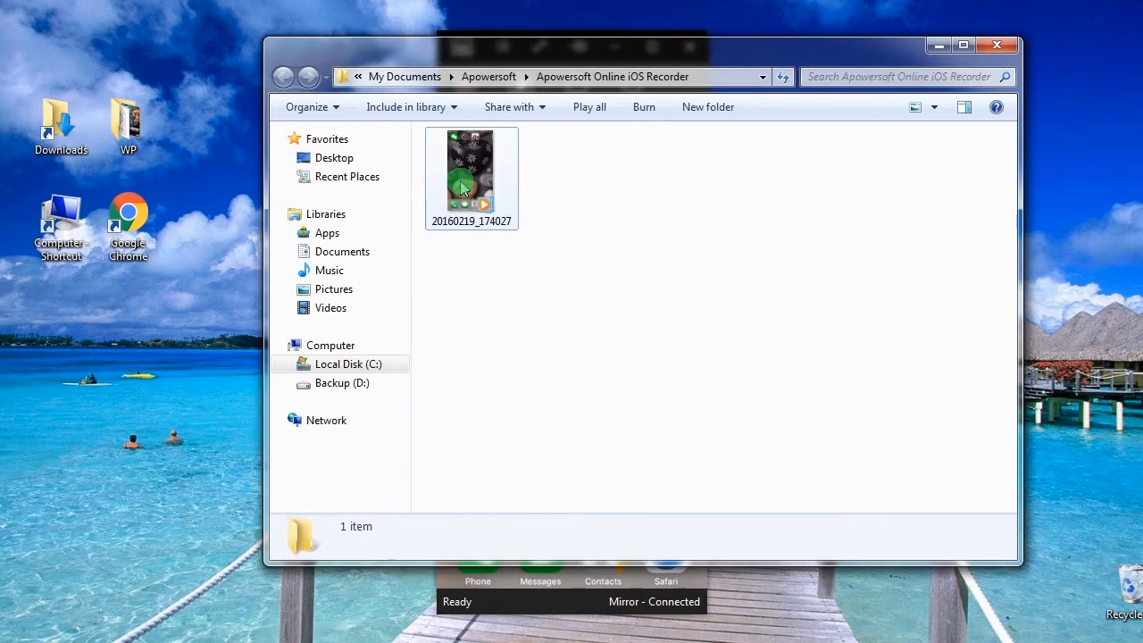
- Play the recorded video from the Apowersoft Online iOS Recorder folder
{"action": "double_click", "coordinate": [470, 171]}
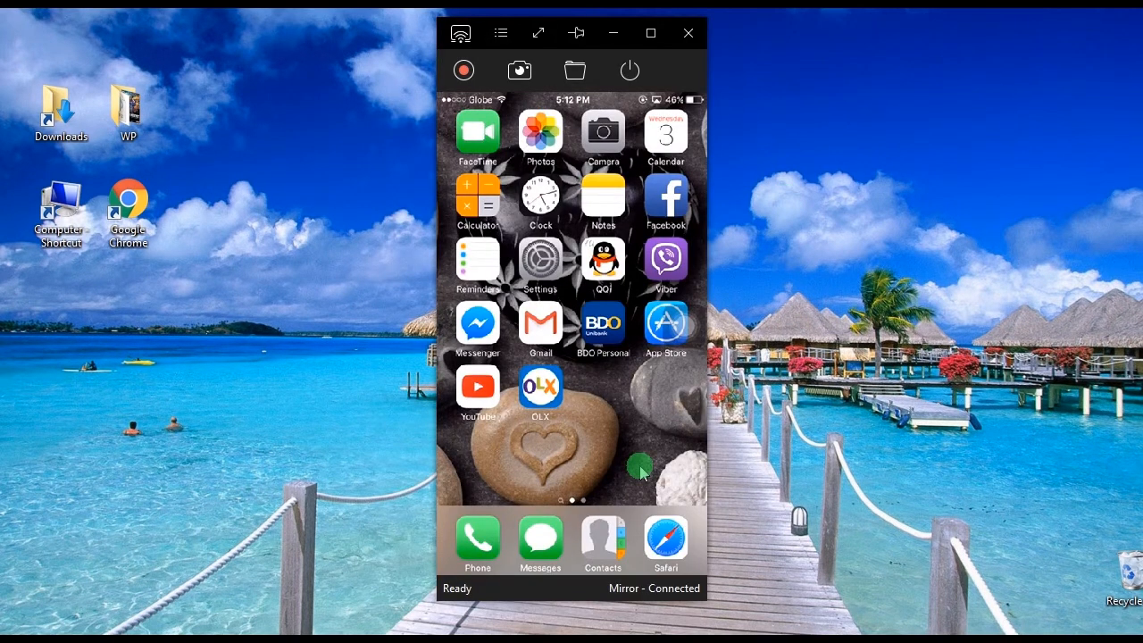
{"action": "mouse_move", "coordinate": [578, 444]}
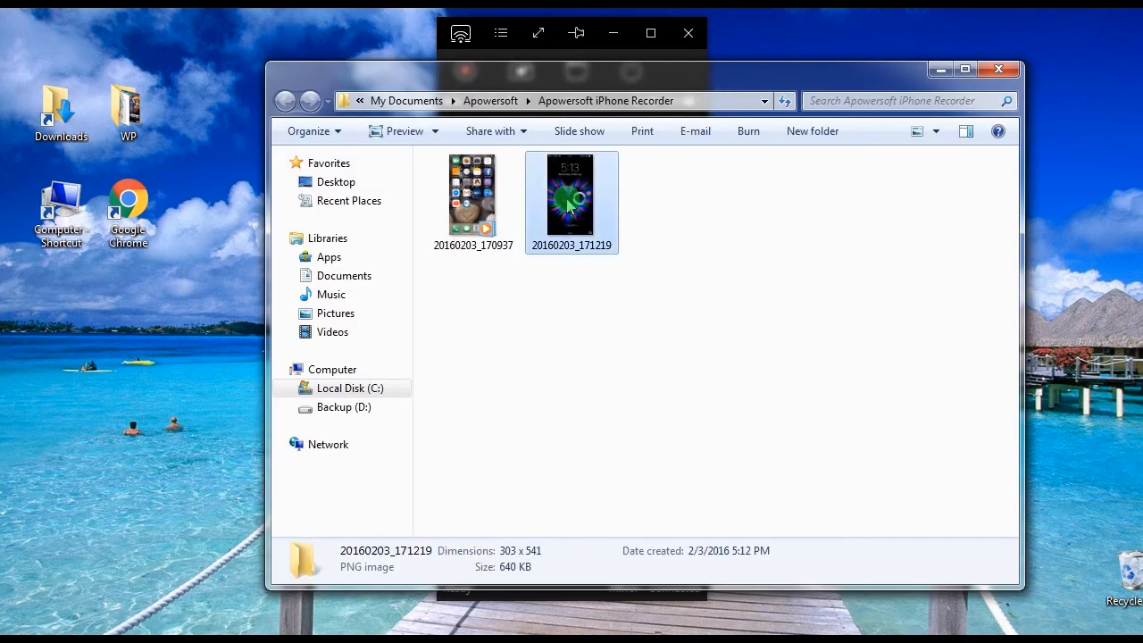
- Open the PNG lock-screen screenshot with the heart wallpaper in Windows Photo Viewer
{"action": "double_click", "coordinate": [571, 190]}
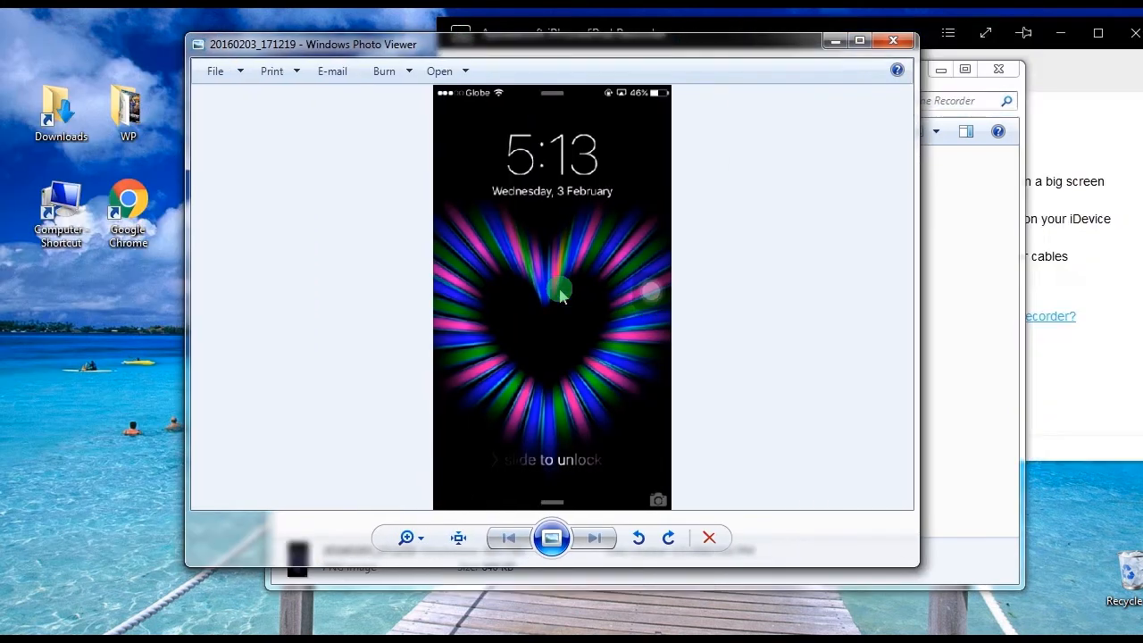
{"action": "mouse_move", "coordinate": [562, 259]}
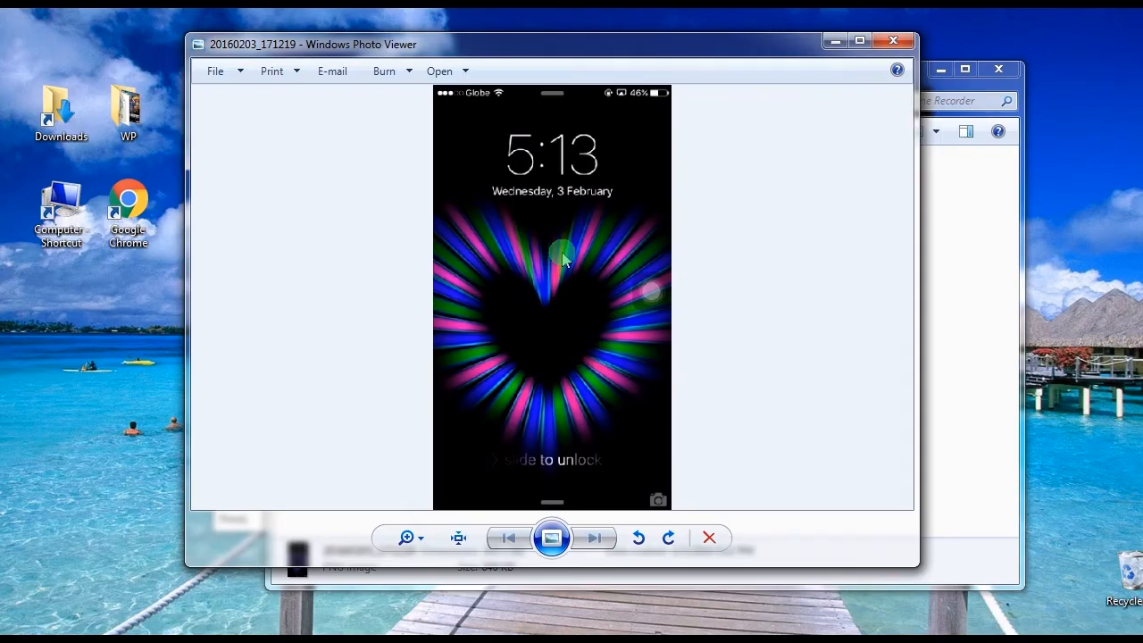